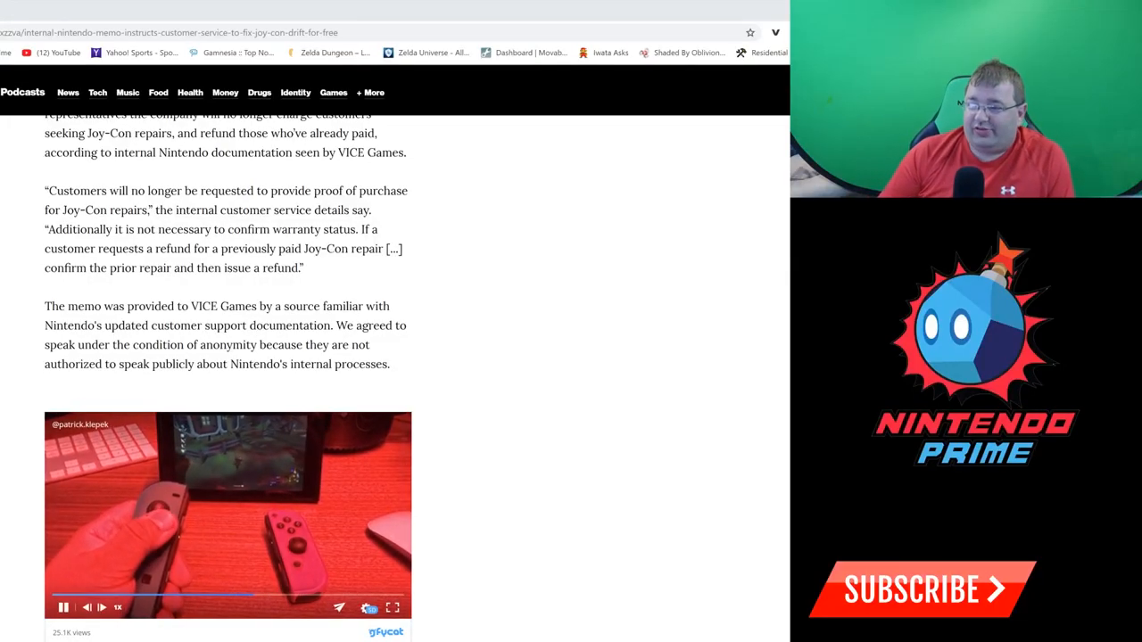
scroll("up", 3)
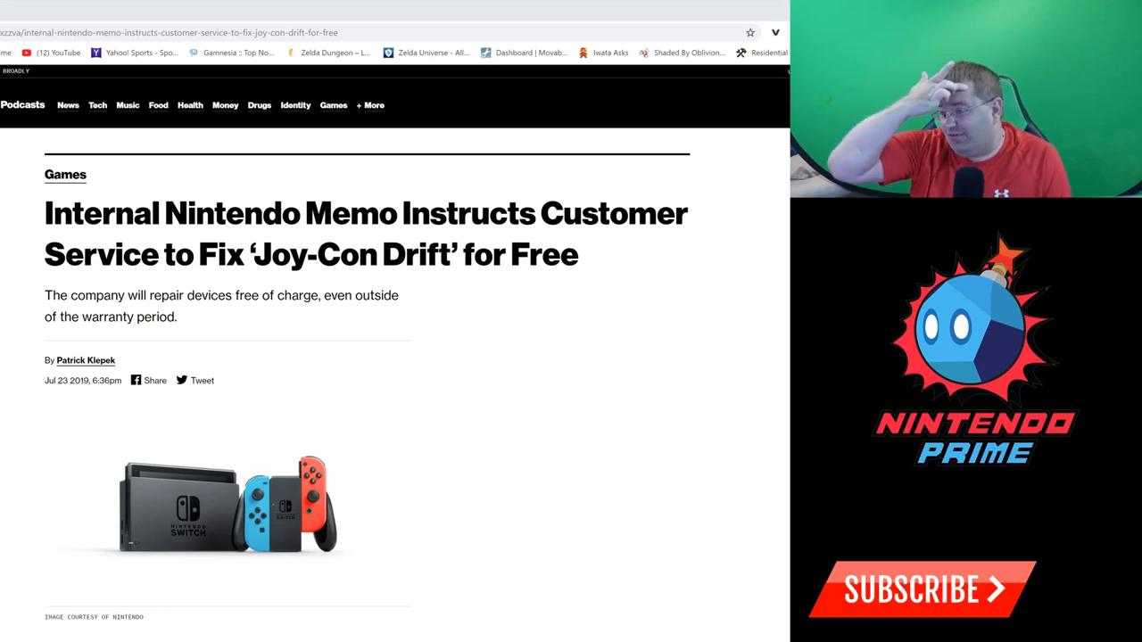
scroll("down", 3)
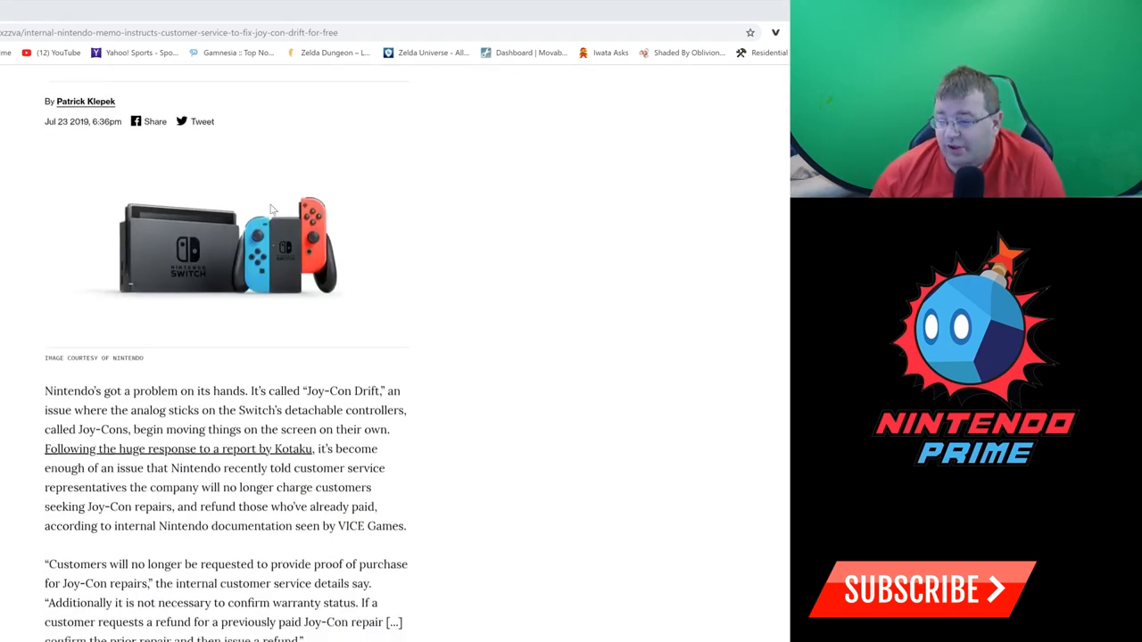
scroll("down", 3)
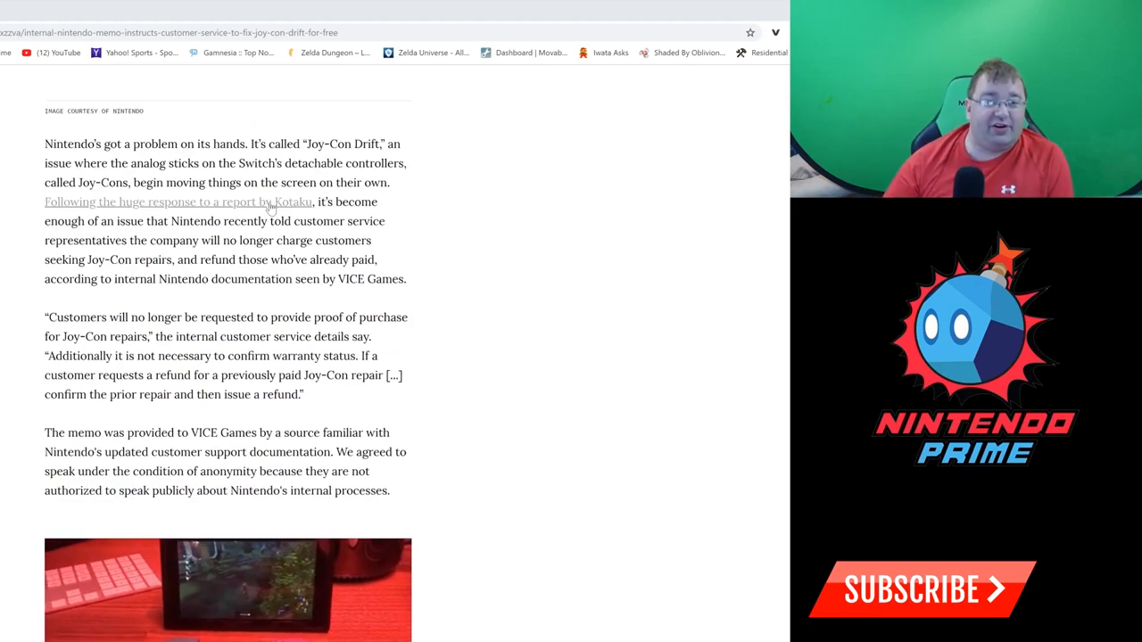